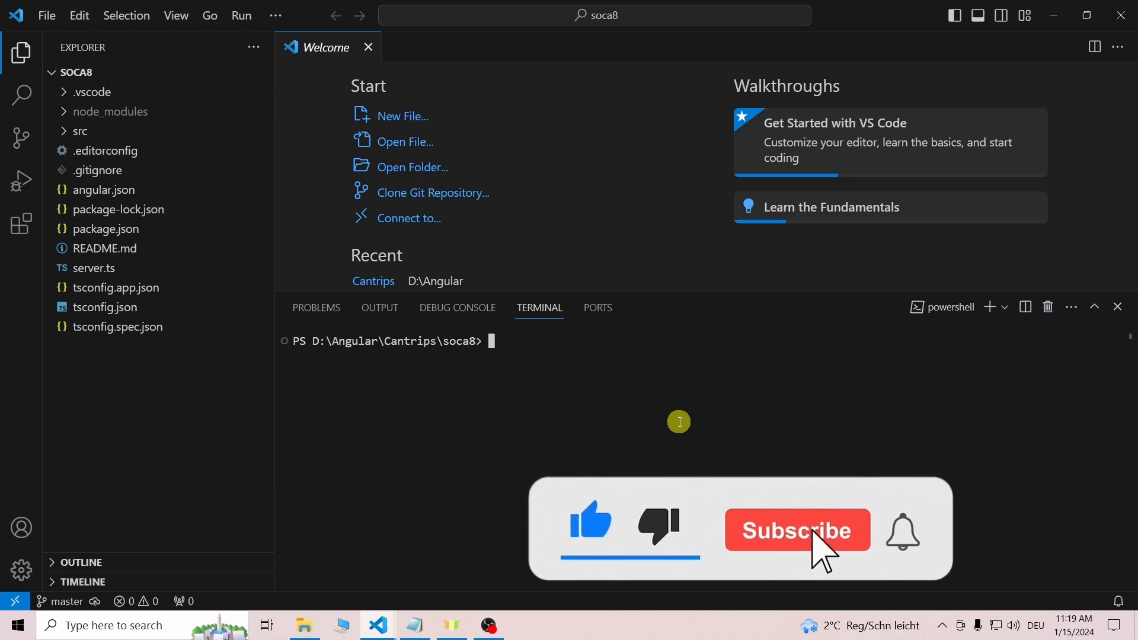
type("ng add @angular/material")
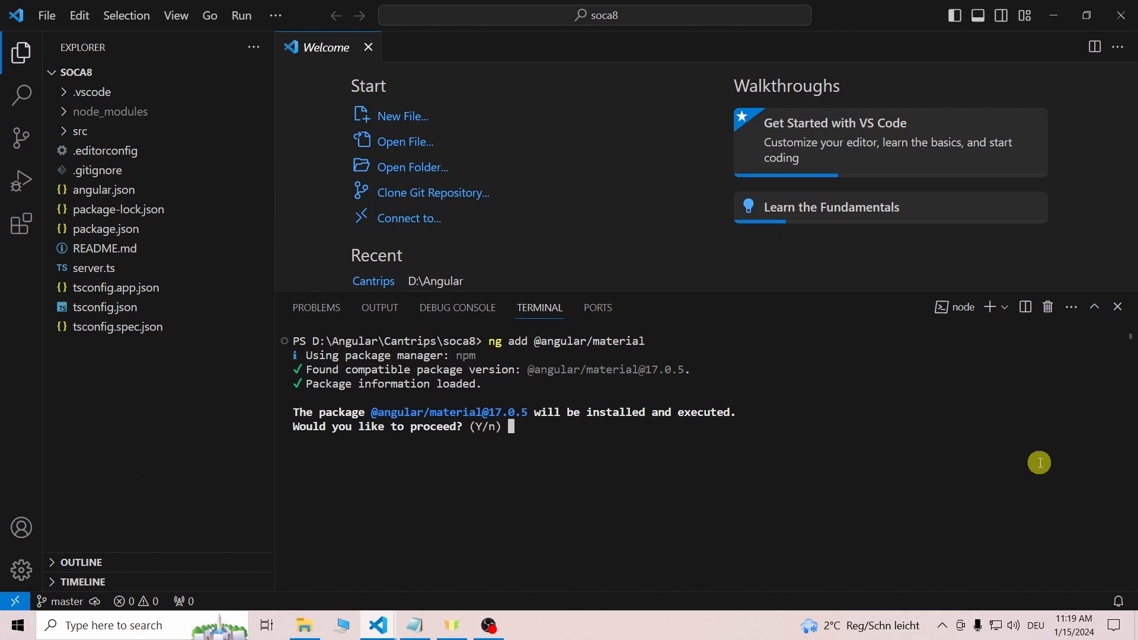
type("y")
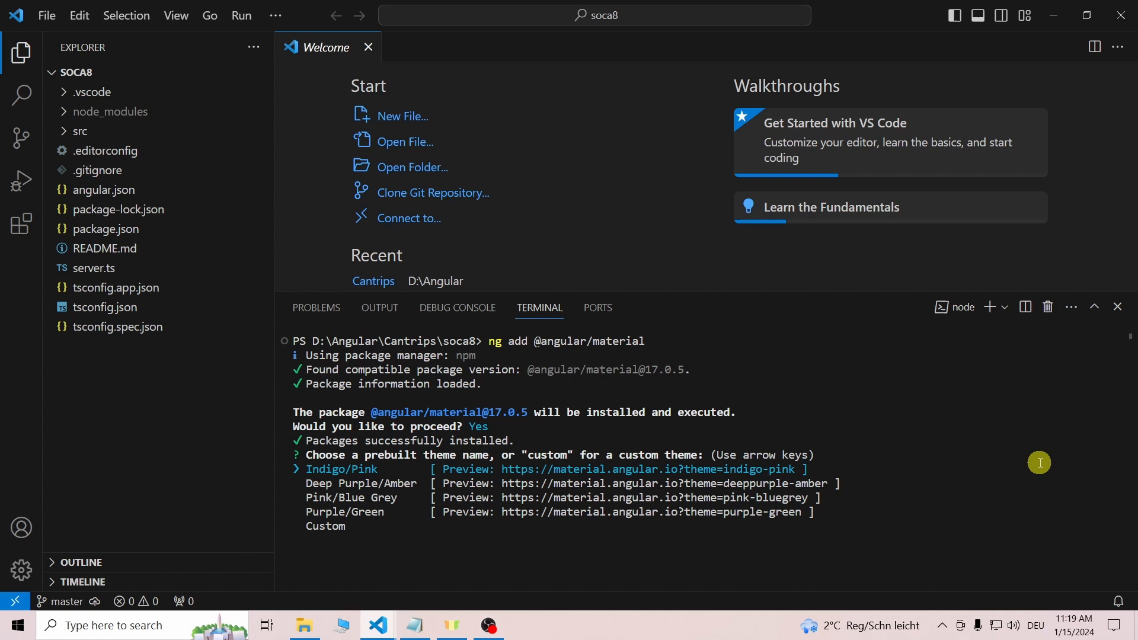
key("Enter")
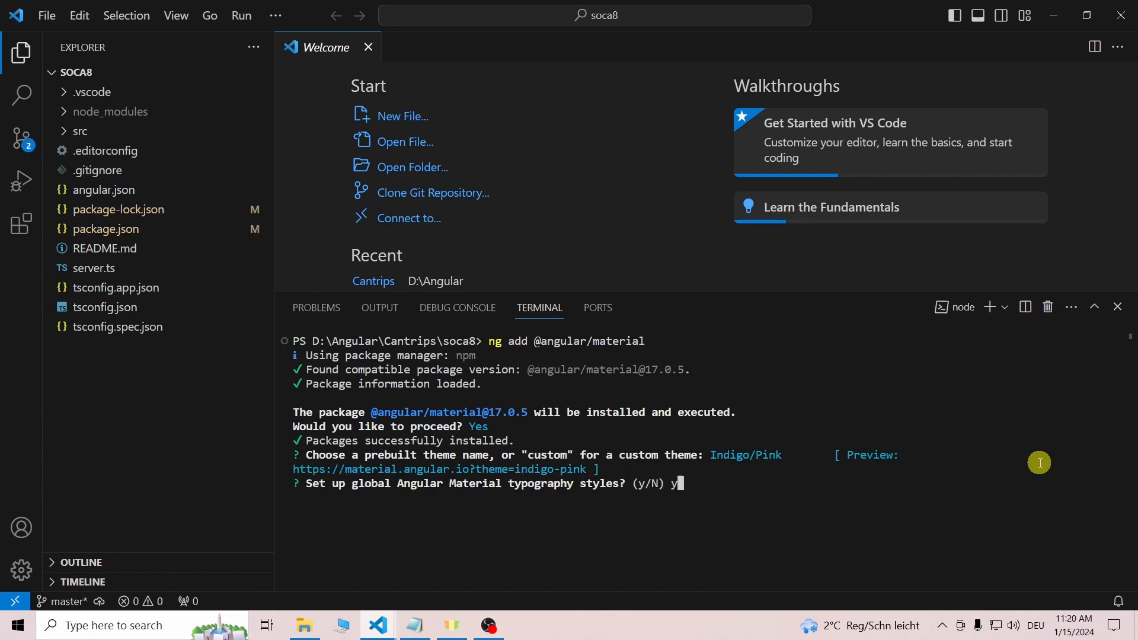
key("enter")
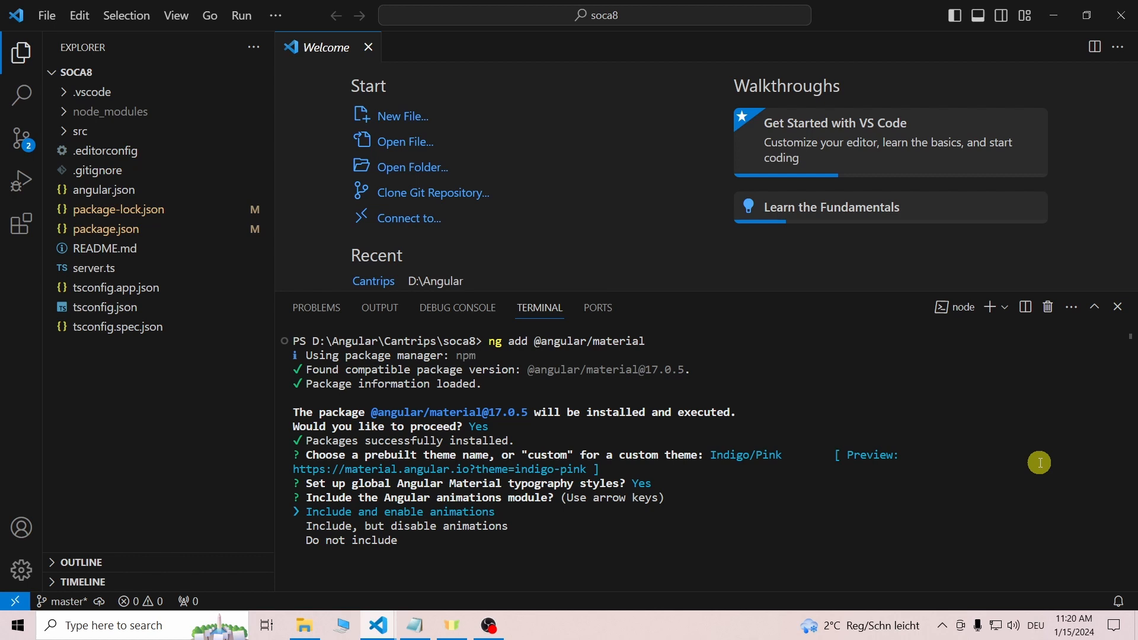
key("Enter")
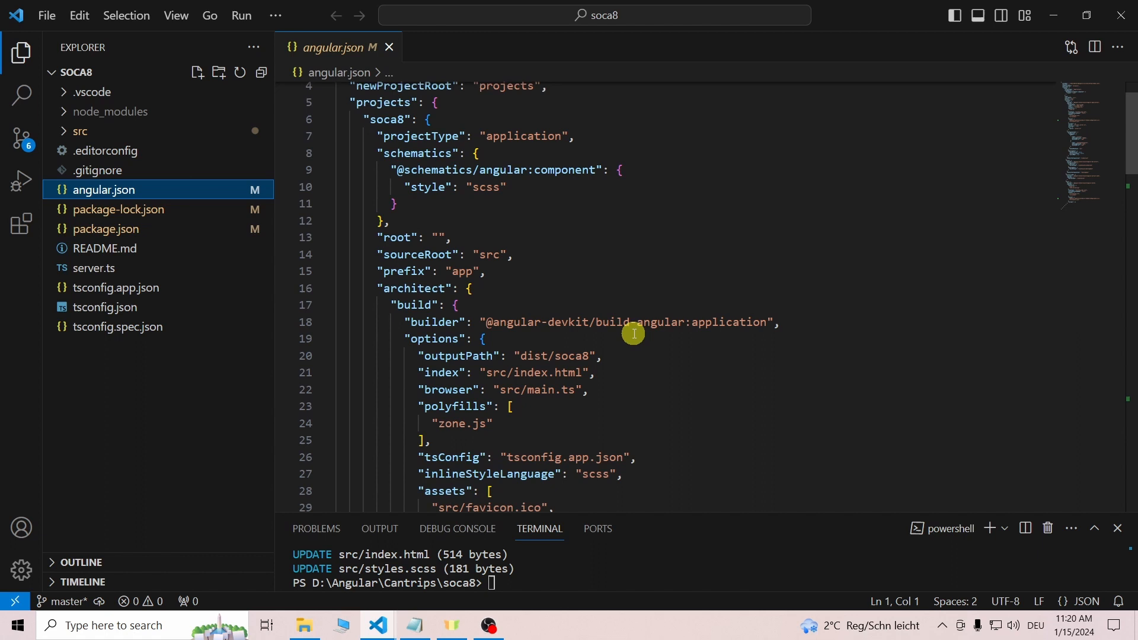
Scroll angular.json to the styles arrays and select the indigo-pink prebuilt theme path.
scroll("down", 3)
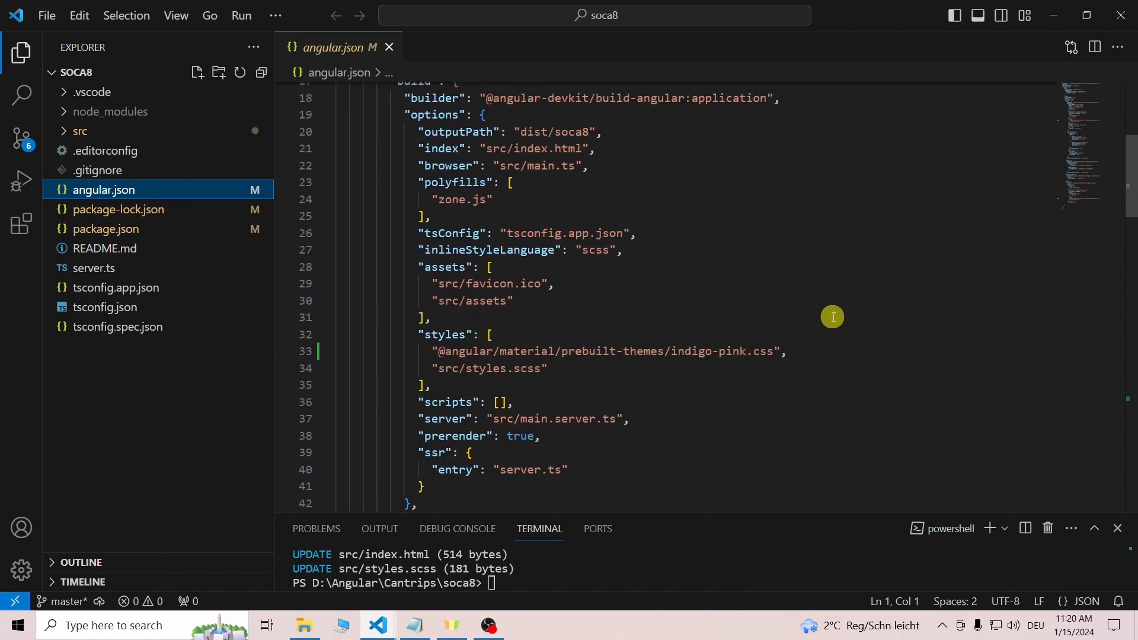
mouse_move(831, 349)
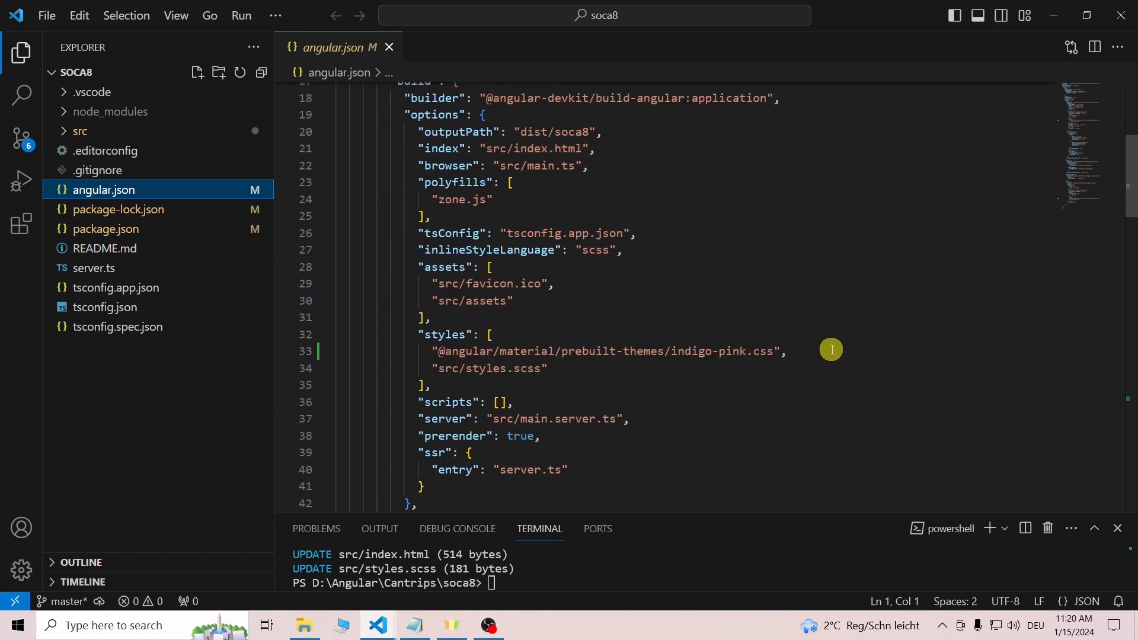
scroll("down", 3)
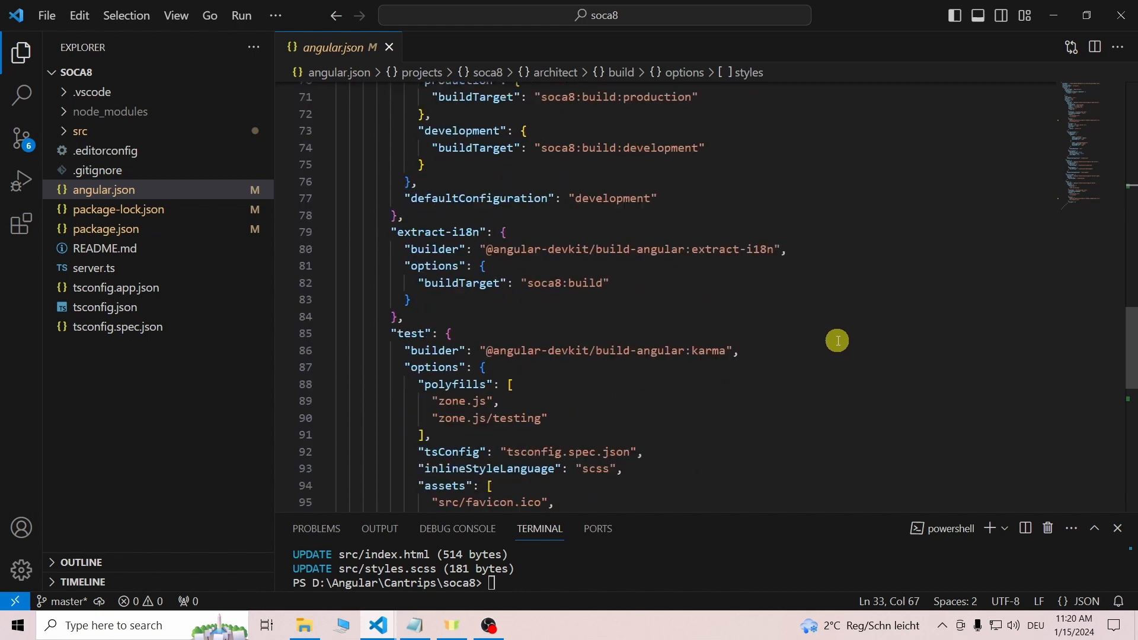
scroll("down", 3)
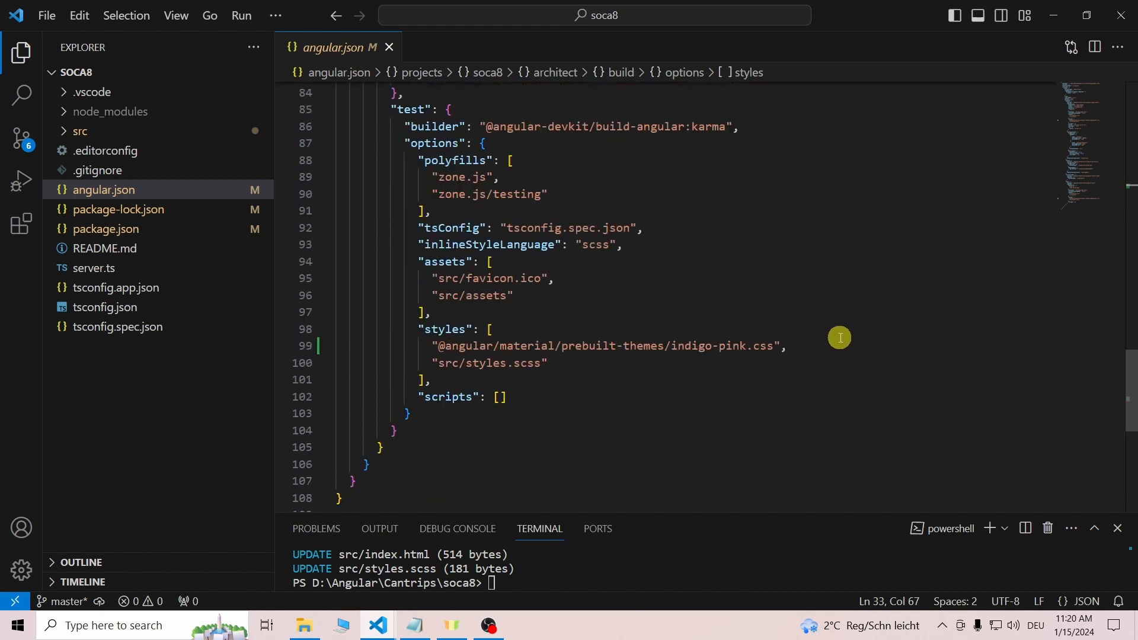
double_click(441, 329)
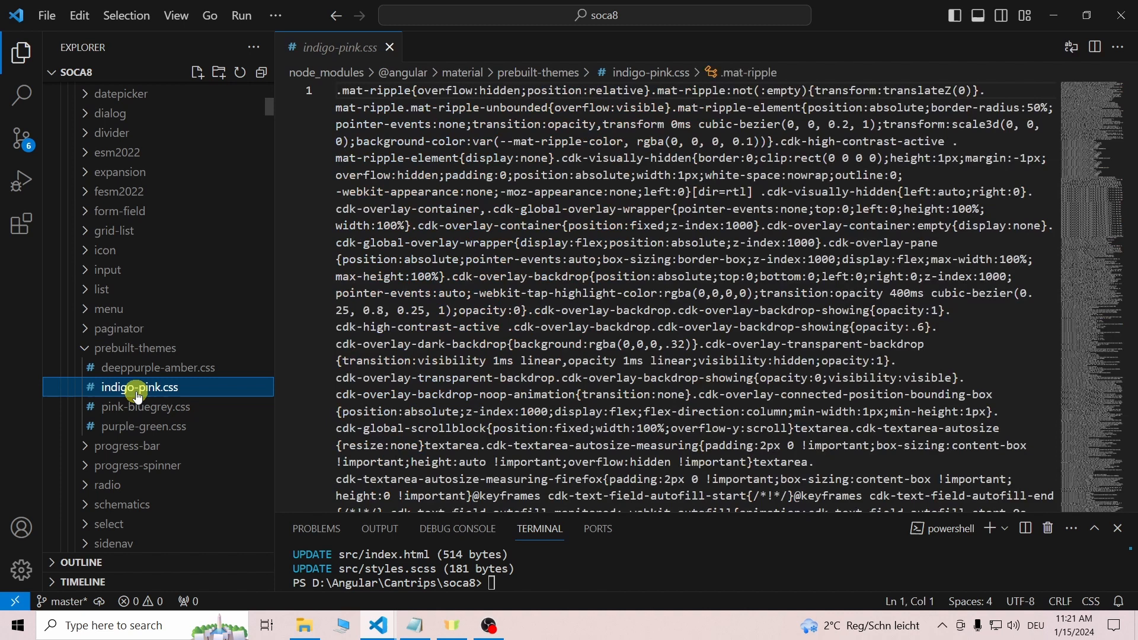
right_click(139, 387)
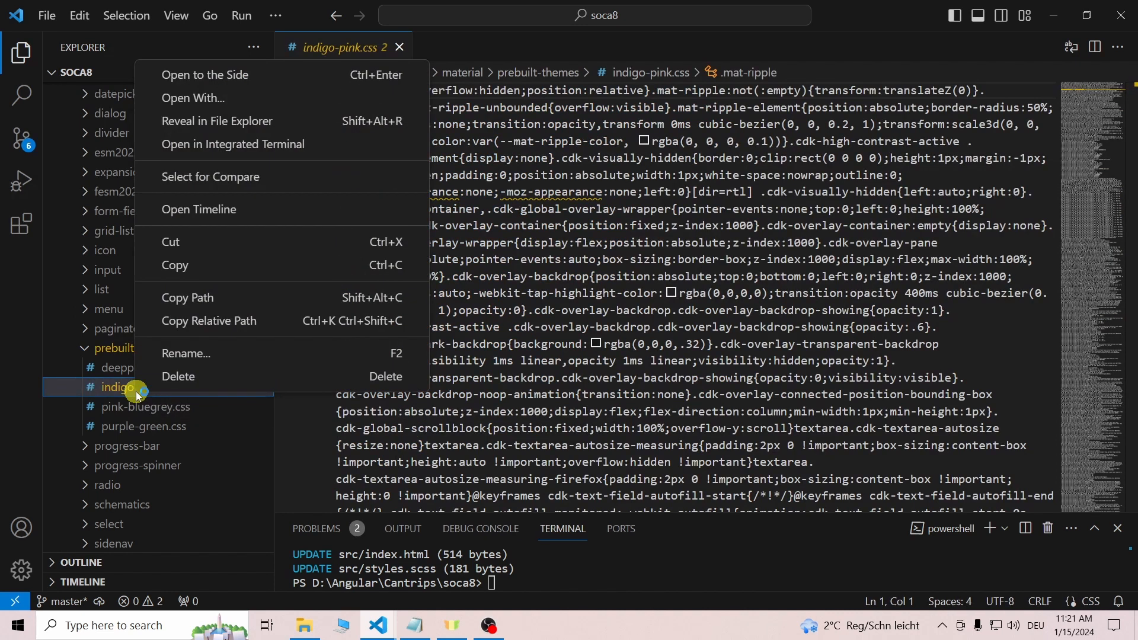
mouse_move(242, 321)
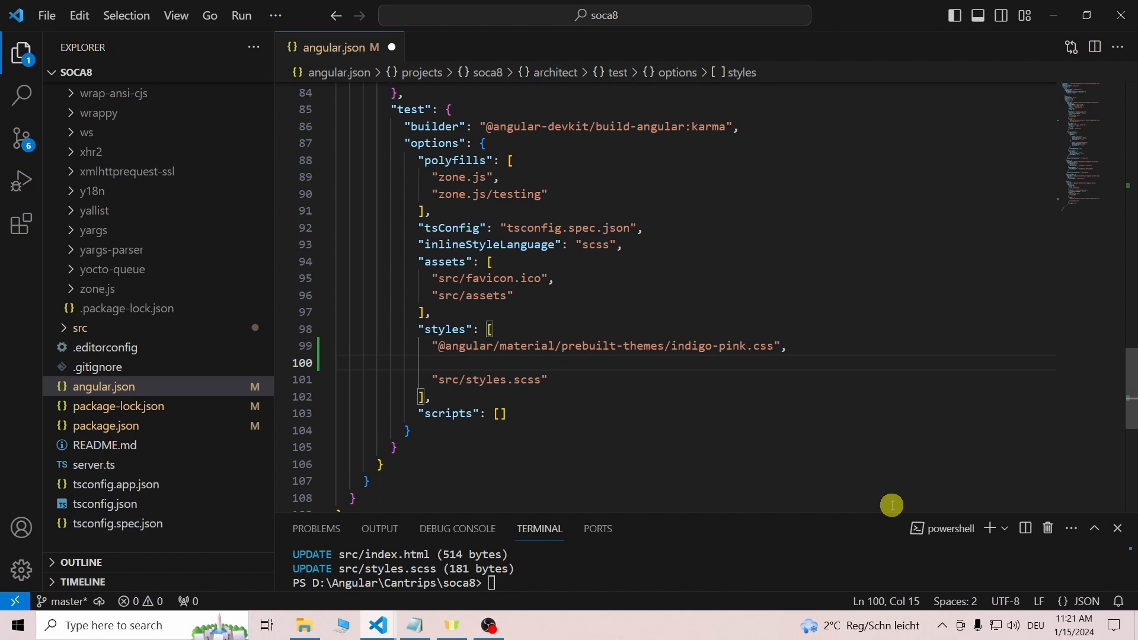
type("node_modules\\@angular\\material\\prebuilt-themes\\indigo-pink.css")
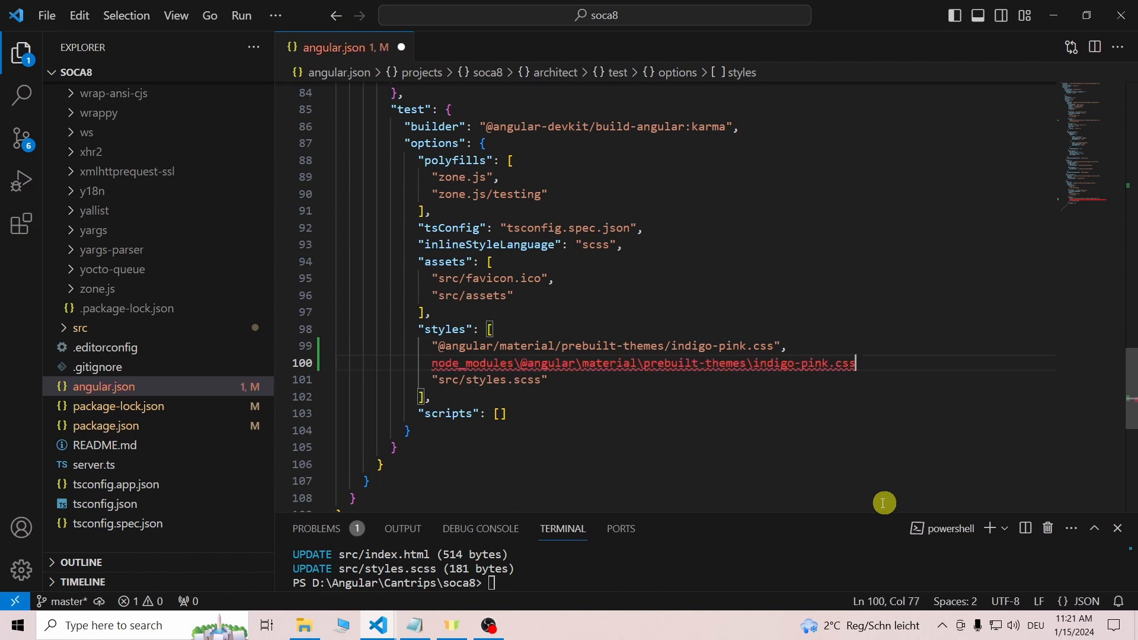
mouse_move(632, 487)
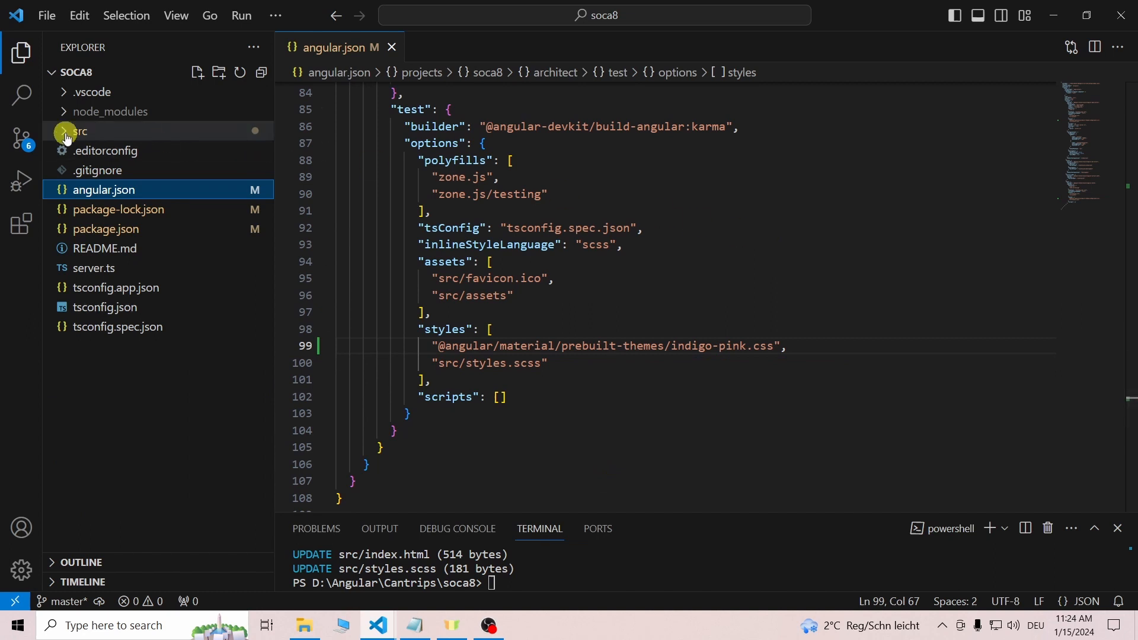
Import MatSlideToggleModule into AppComponent's imports in app.component.ts.
left_click(78, 132)
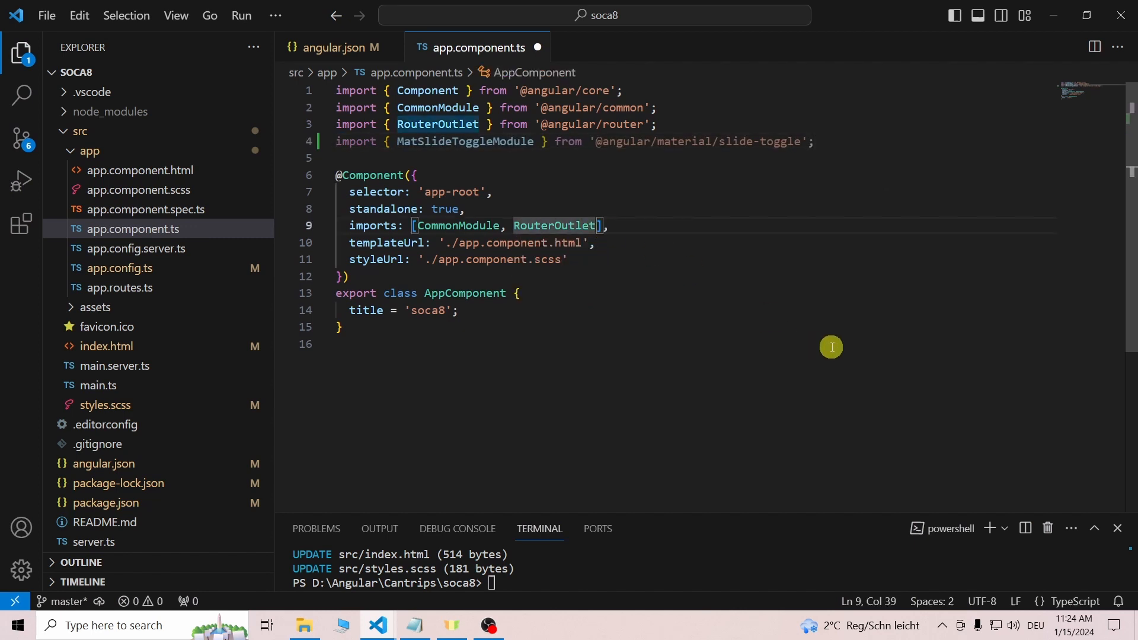
type(", MatSlideToggleModule")
type("console.log(\"This is a Test\");")
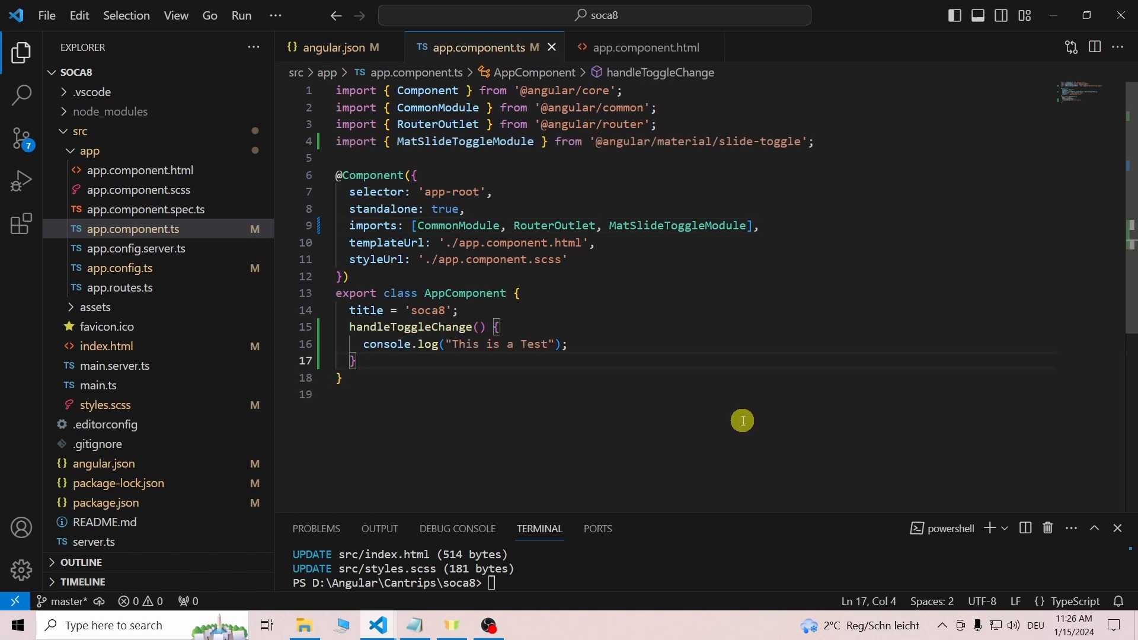
left_click(641, 47)
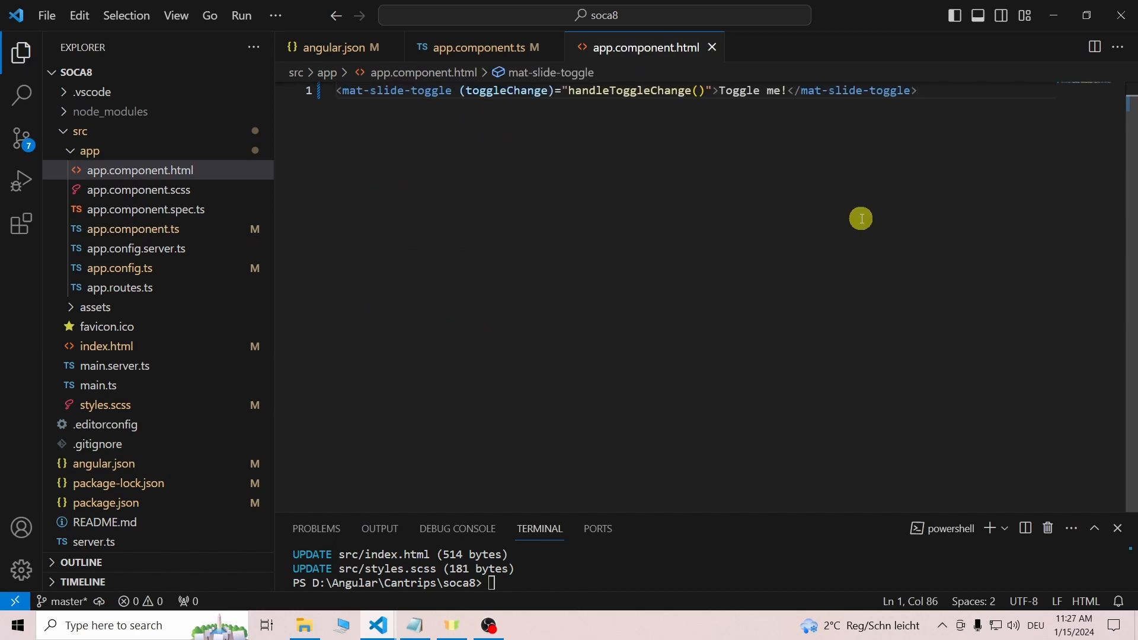